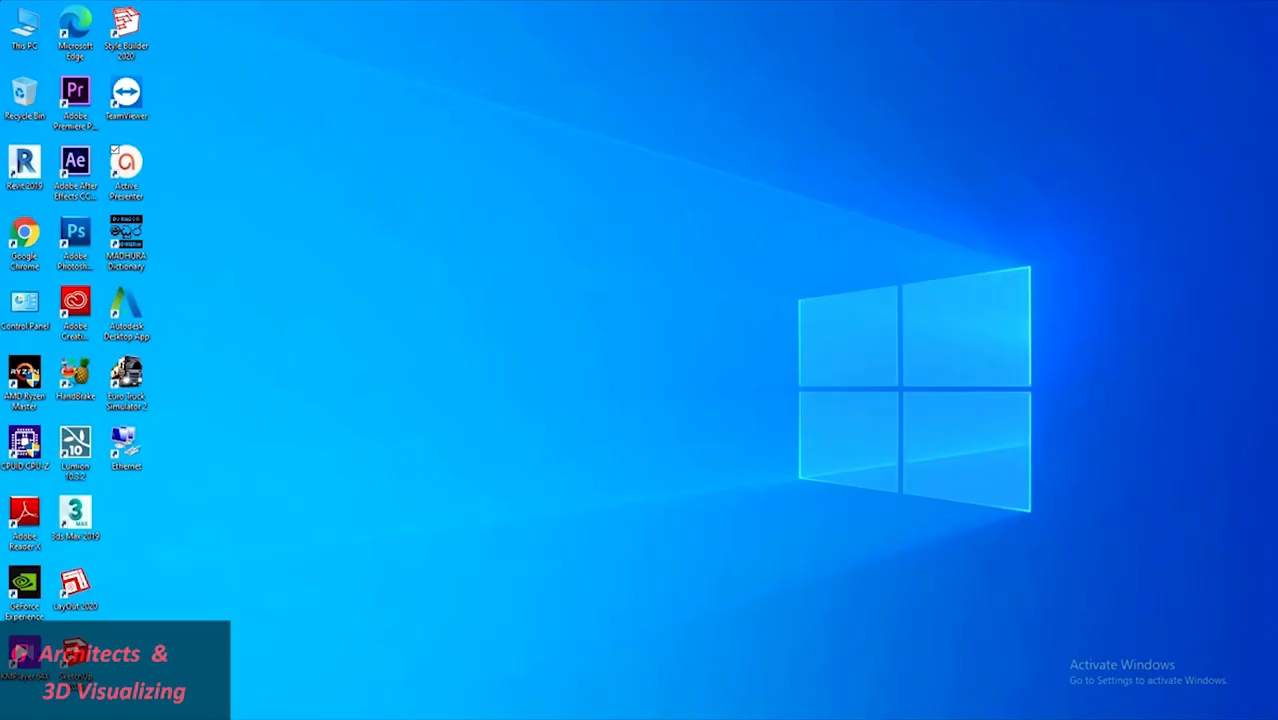
Step: Launch Photoshop from the desktop shortcut so the house render opens
{"action": "double_click", "coordinate": [75, 232]}
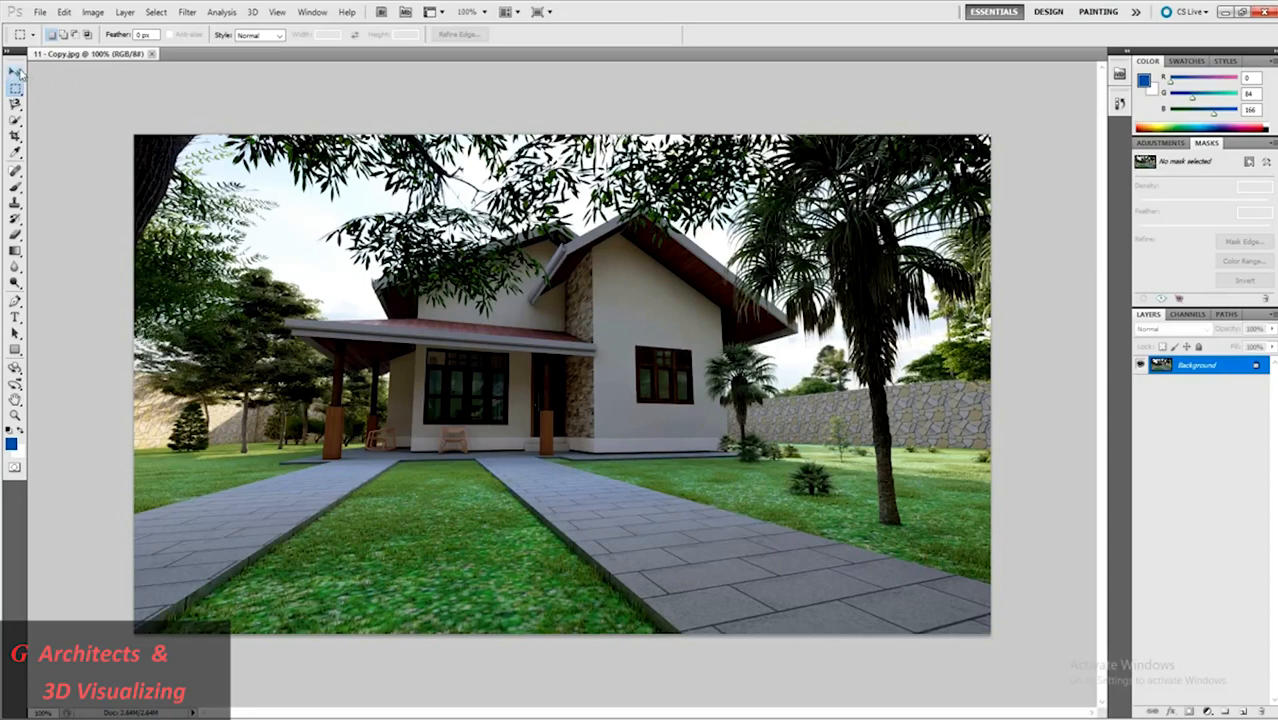
Step: Apply Brightness/Contrast with brightness 26 and slightly raised contrast
{"action": "left_click", "coordinate": [16, 72]}
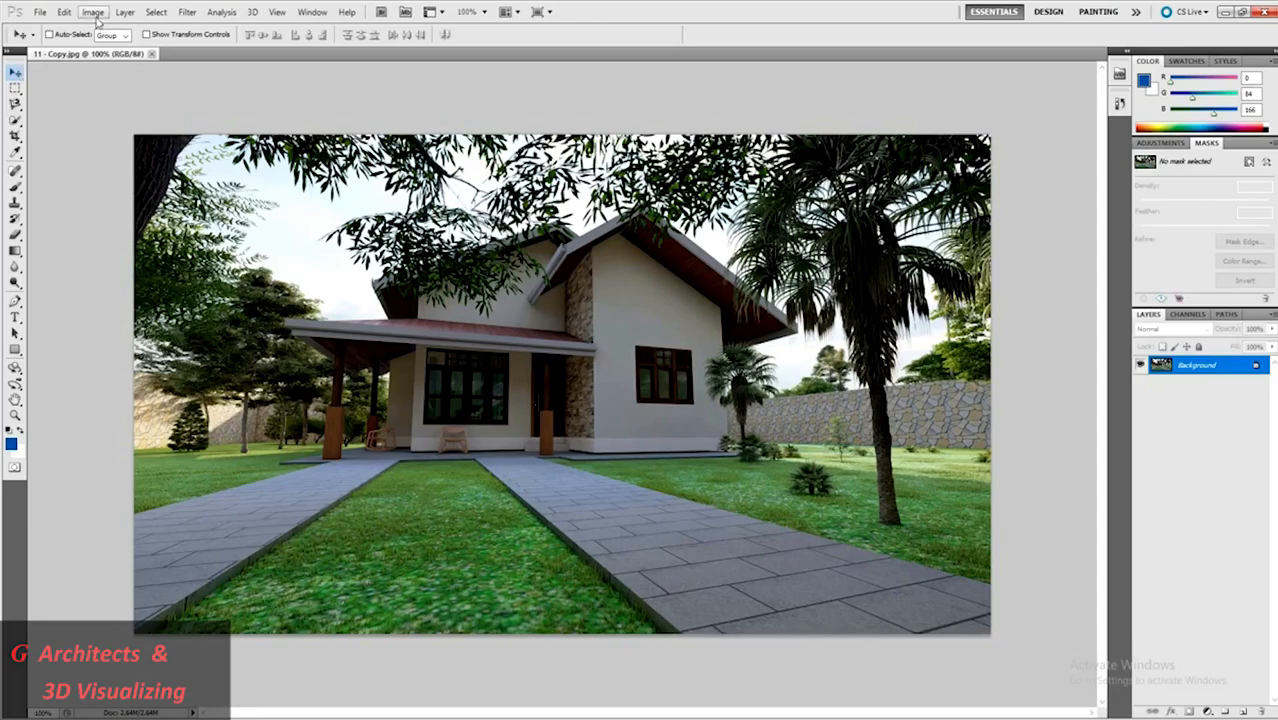
{"action": "left_click", "coordinate": [92, 11]}
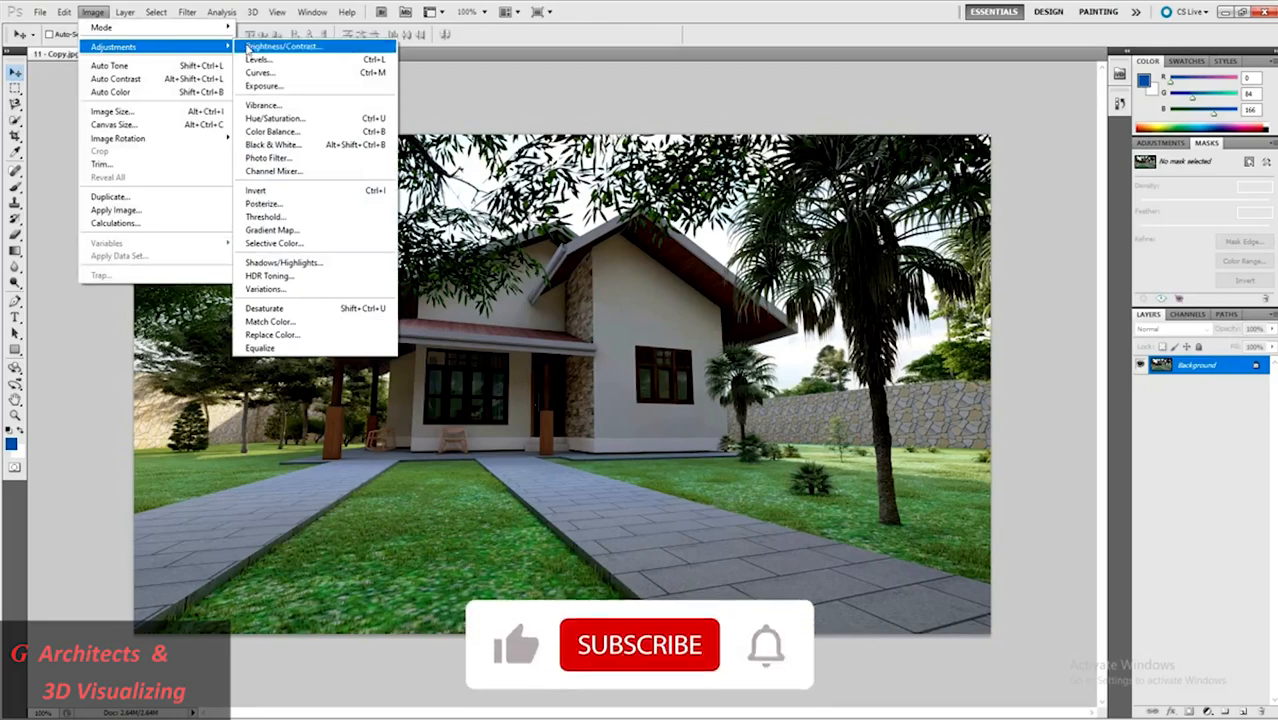
{"action": "left_click", "coordinate": [283, 46]}
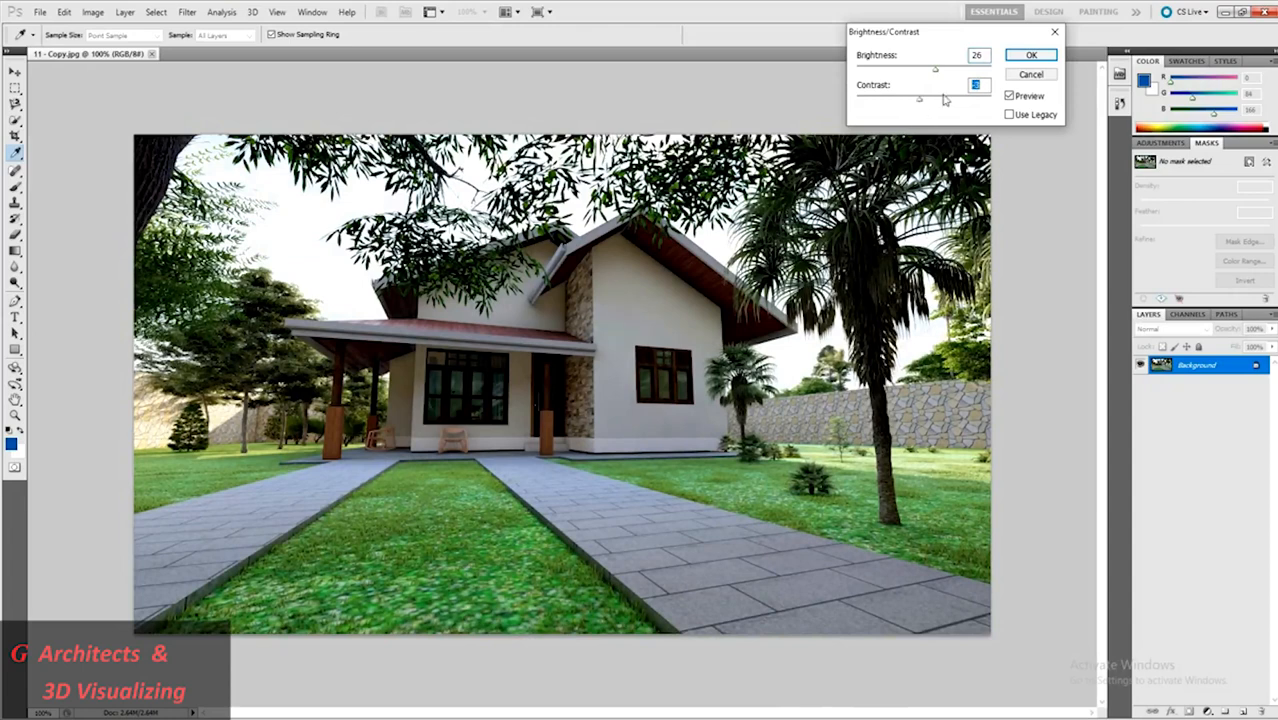
{"action": "left_click", "coordinate": [1031, 54]}
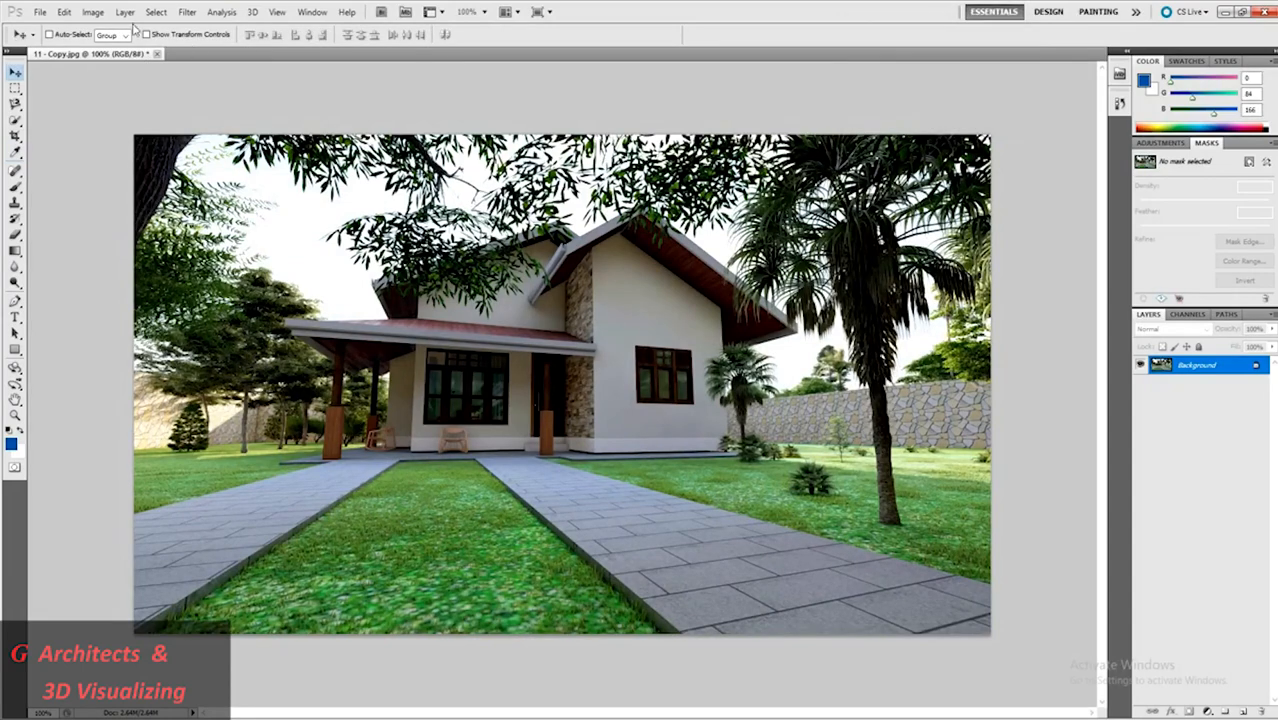
Step: Brighten the render's grass and paving tones with a Curves adjustment
{"action": "left_click", "coordinate": [92, 11]}
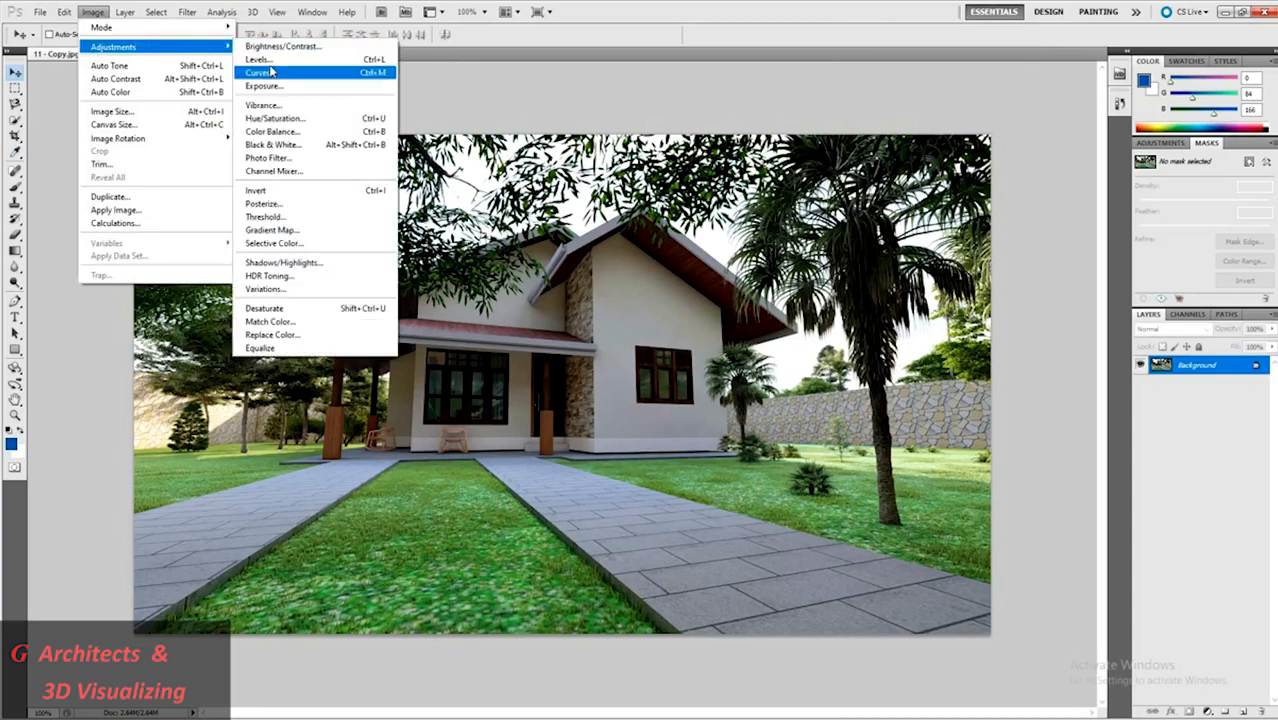
{"action": "left_click", "coordinate": [264, 85]}
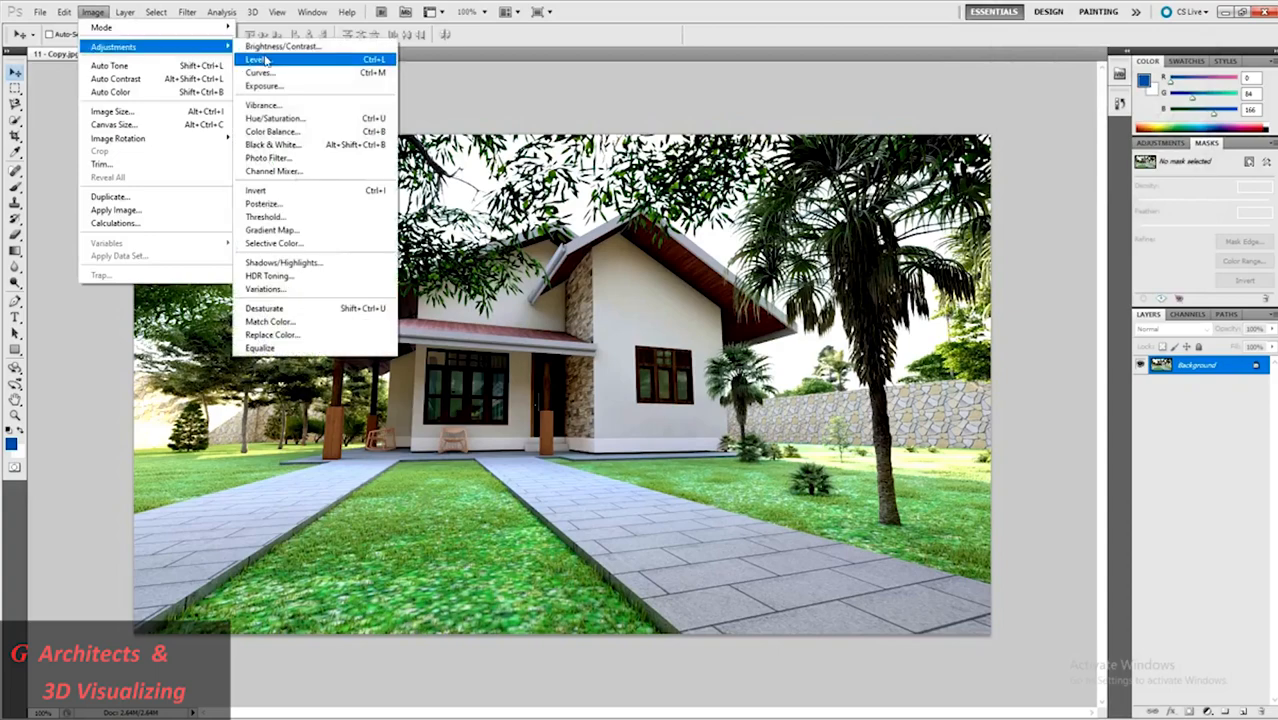
Step: Apply Vibrance +4 and Saturation +10 to the render
{"action": "left_click", "coordinate": [264, 105]}
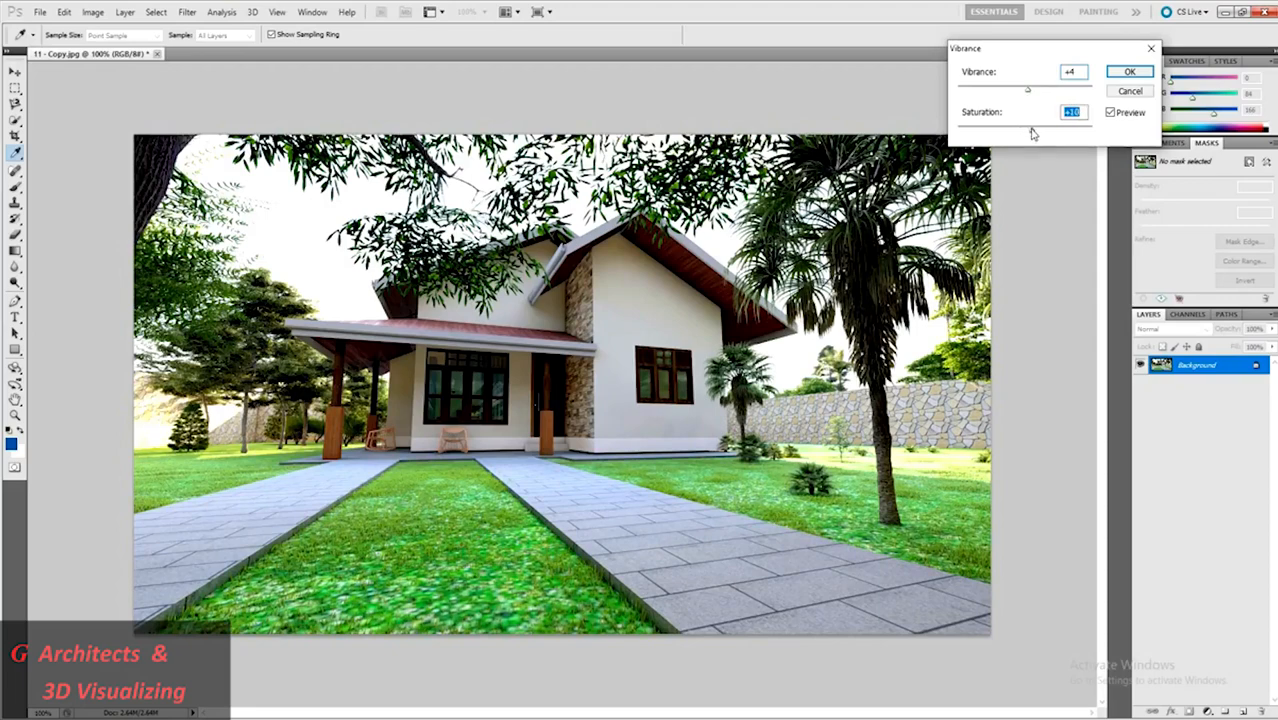
{"action": "left_click", "coordinate": [1129, 71]}
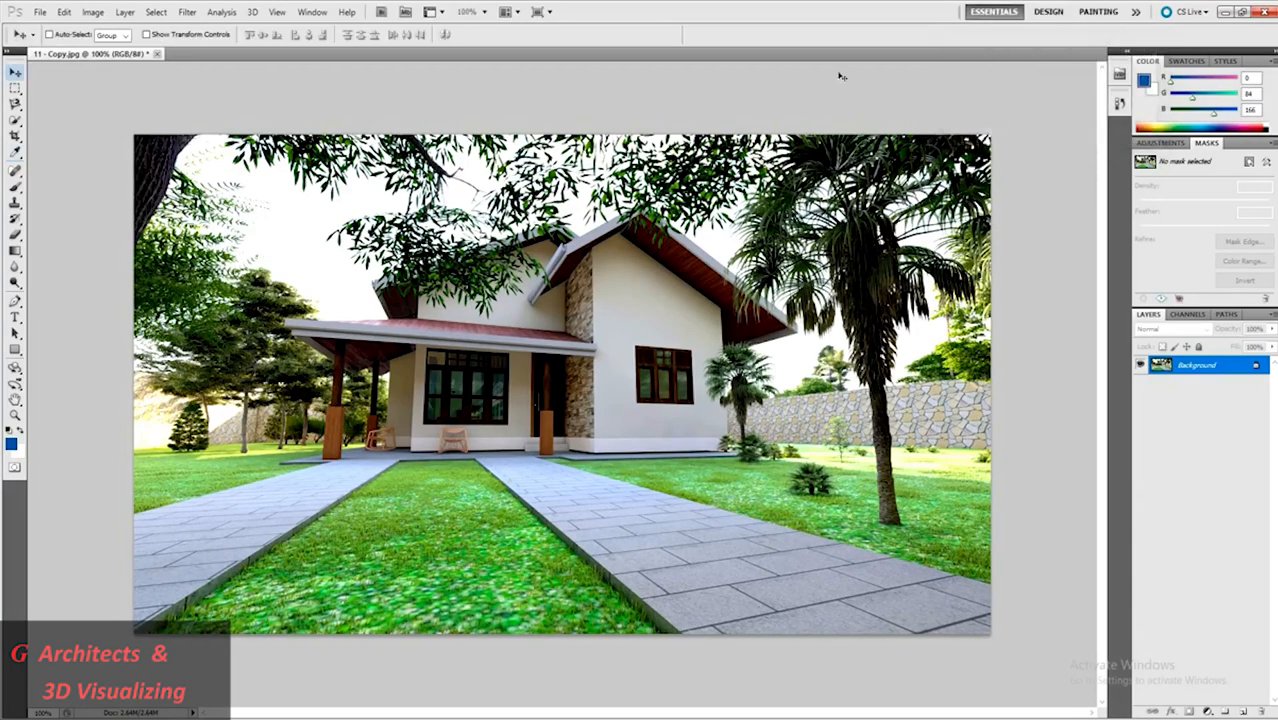
{"action": "left_click", "coordinate": [92, 12]}
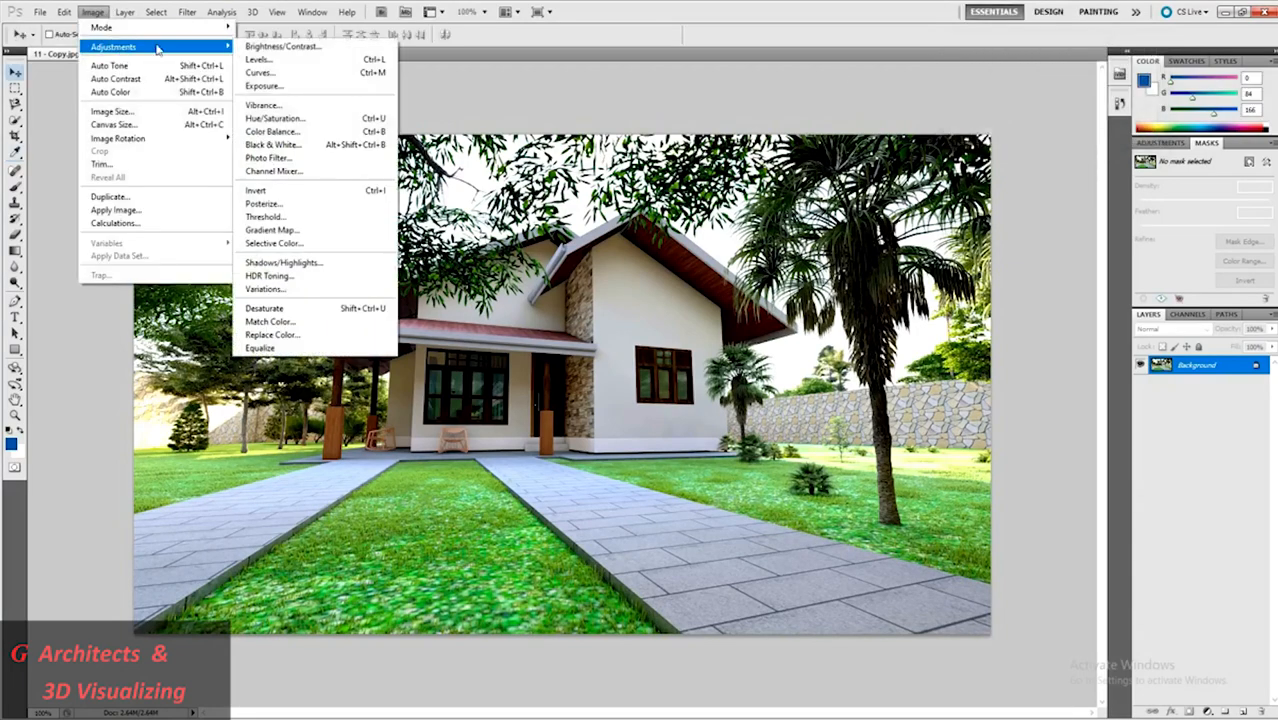
{"action": "left_click", "coordinate": [272, 118]}
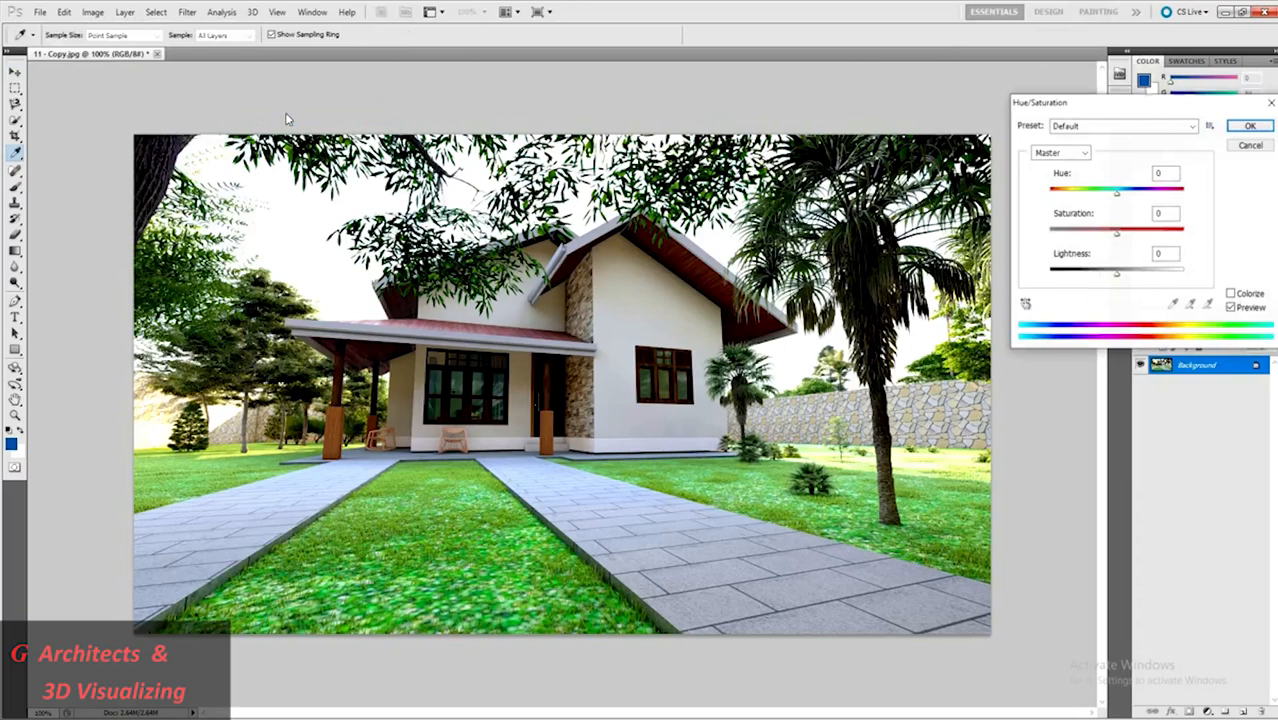
{"action": "mouse_move", "coordinate": [1120, 200]}
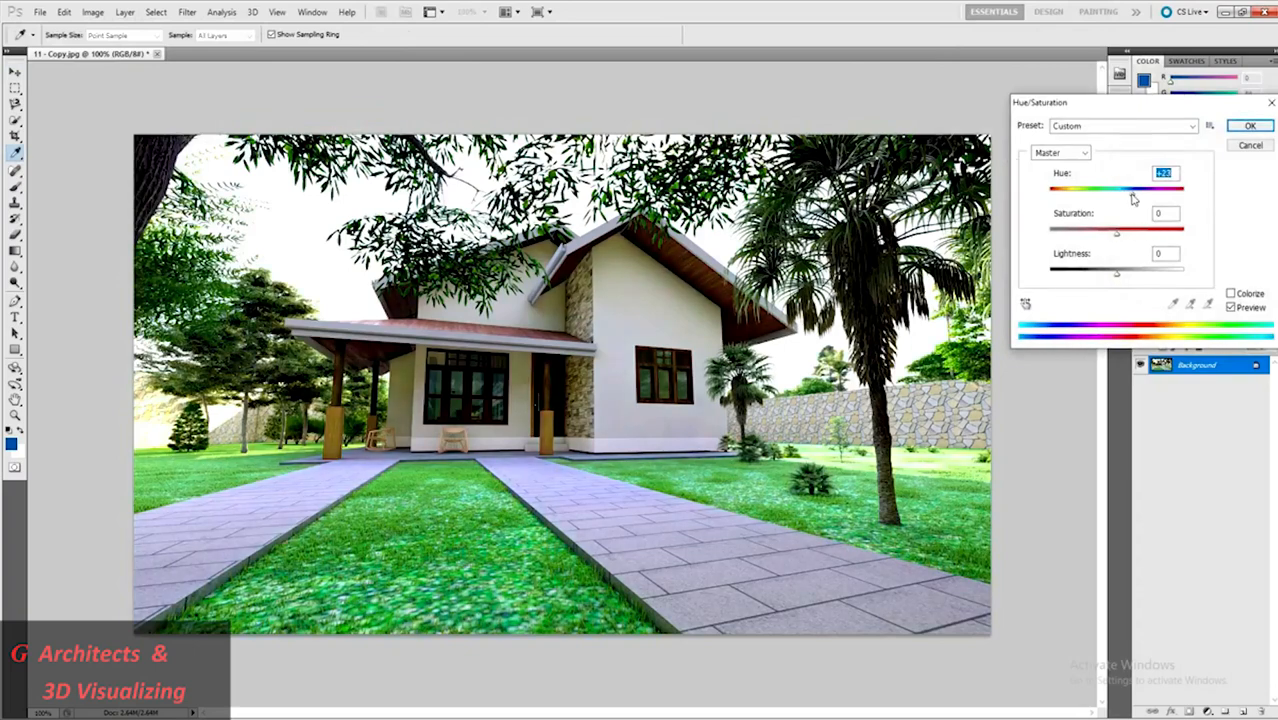
{"action": "left_click_drag", "start_coordinate": [1117, 189], "coordinate": [1117, 189]}
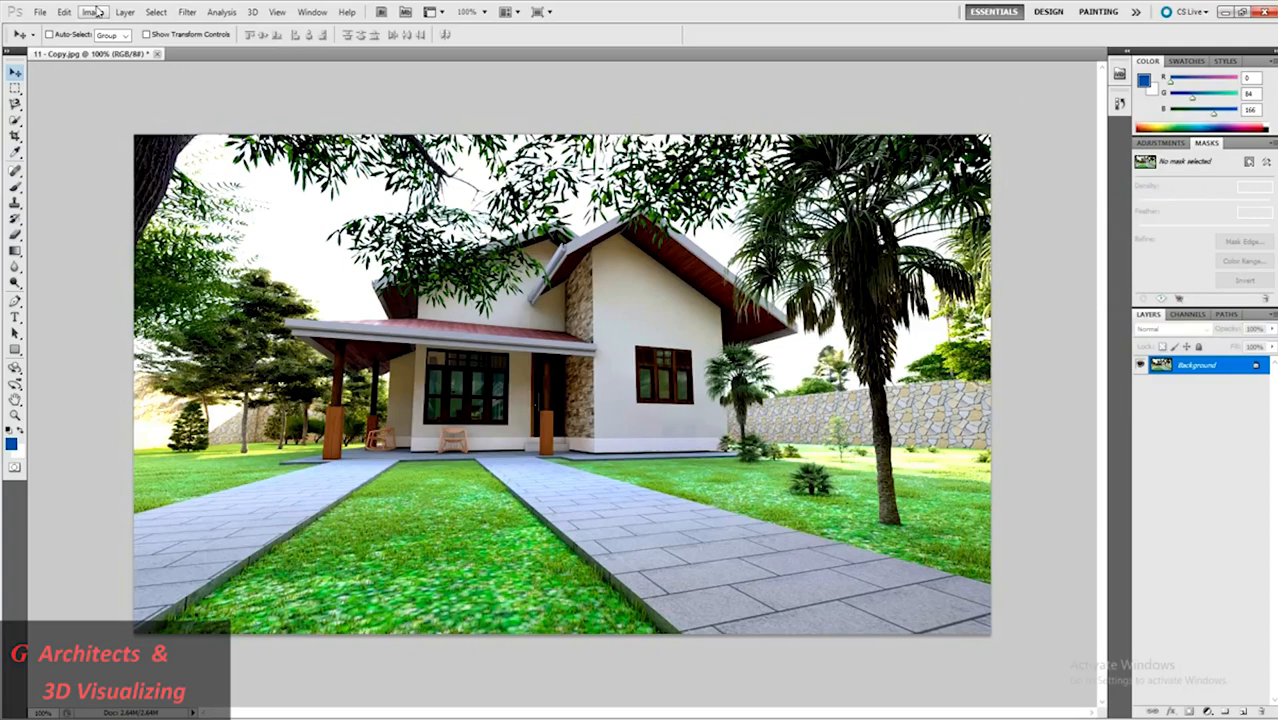
Step: Set midtone Color Balance levels to +10, +2, -7
{"action": "left_click", "coordinate": [91, 11]}
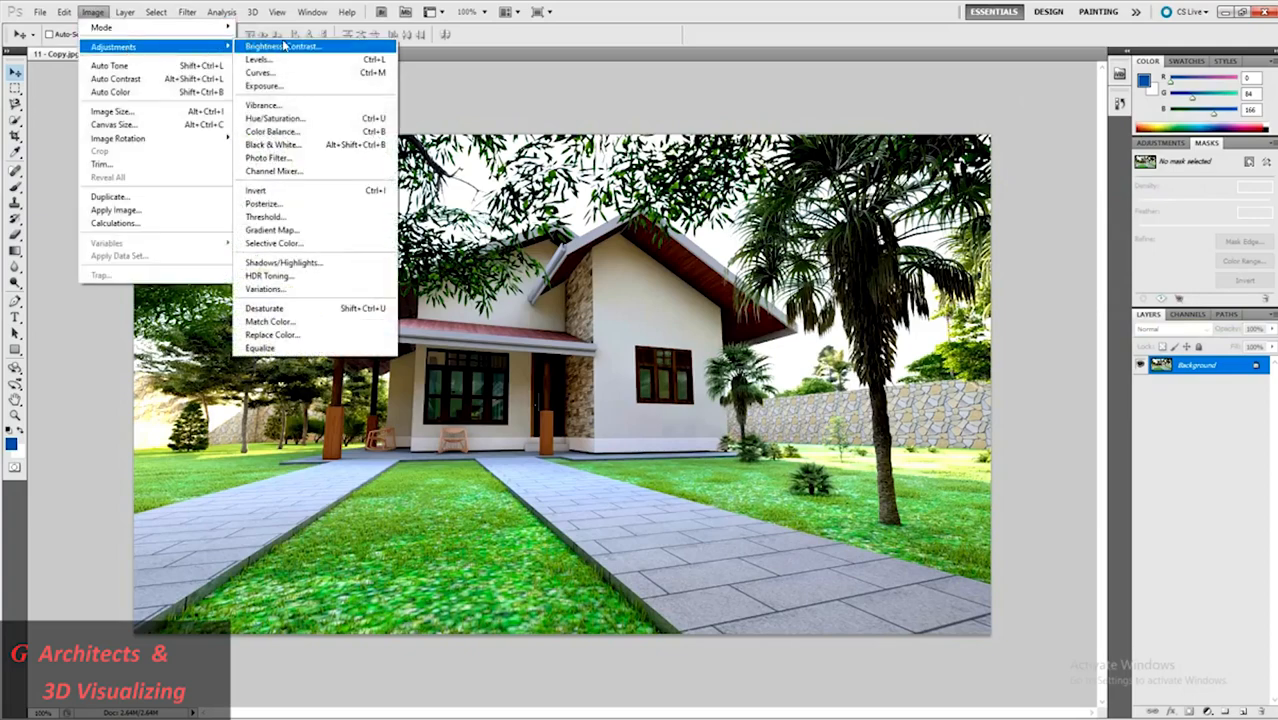
{"action": "left_click", "coordinate": [272, 131]}
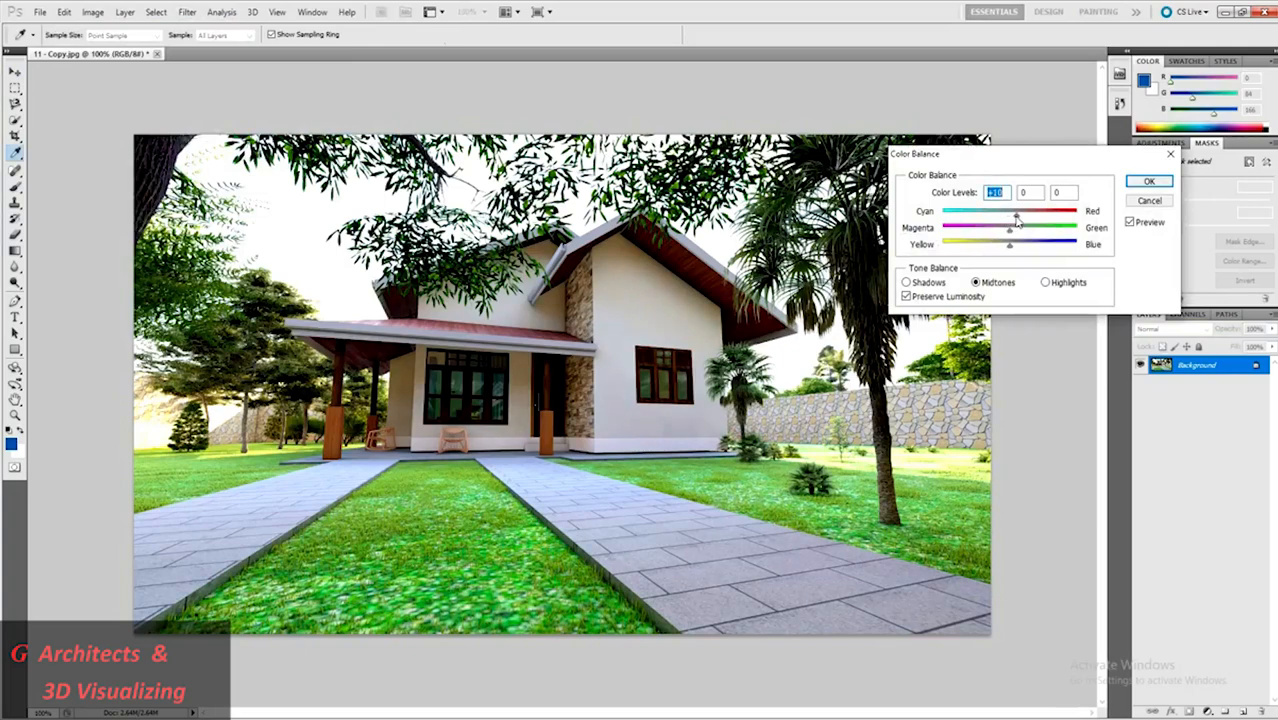
{"action": "left_click_drag", "start_coordinate": [1015, 227], "coordinate": [1008, 227]}
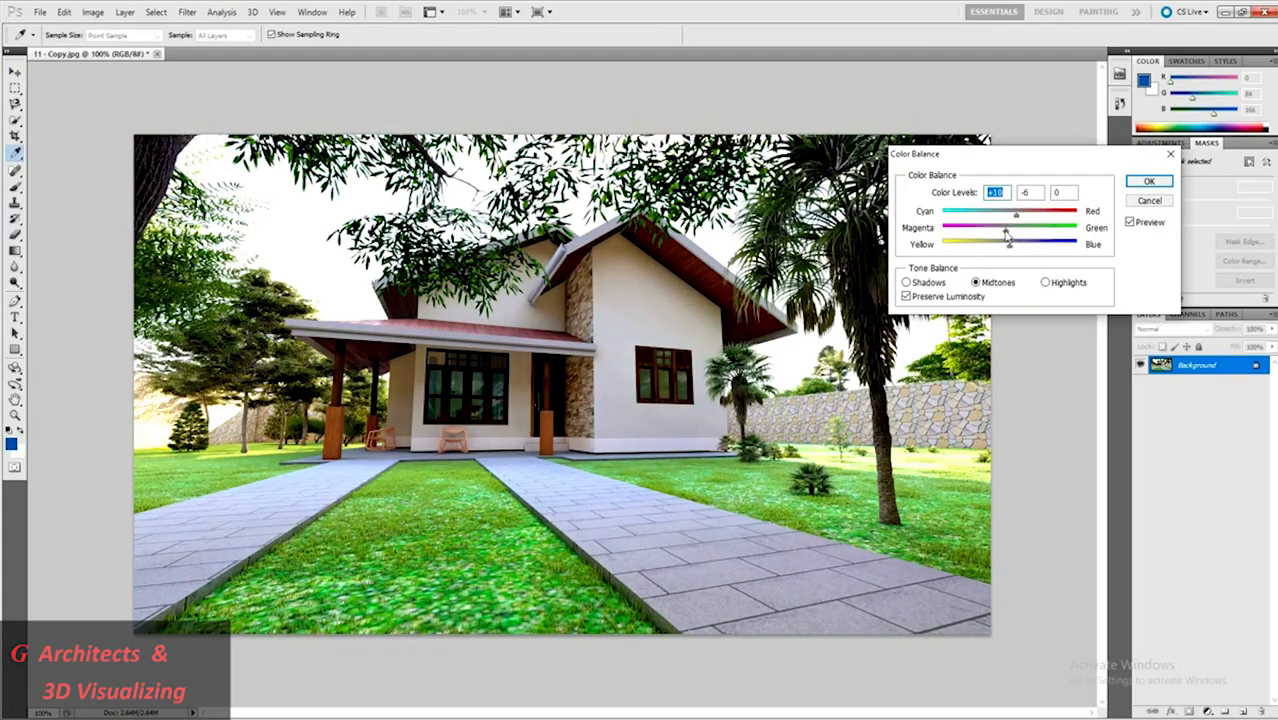
{"action": "left_click", "coordinate": [1029, 192]}
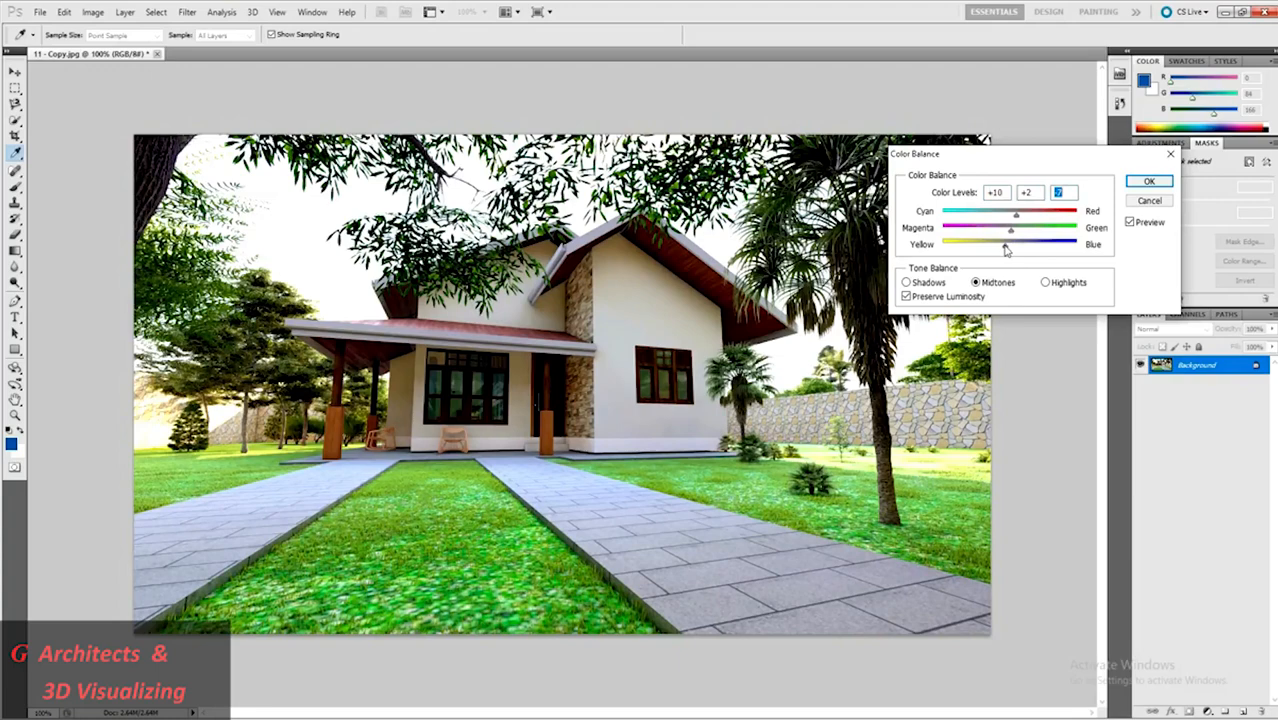
{"action": "left_click", "coordinate": [1148, 181]}
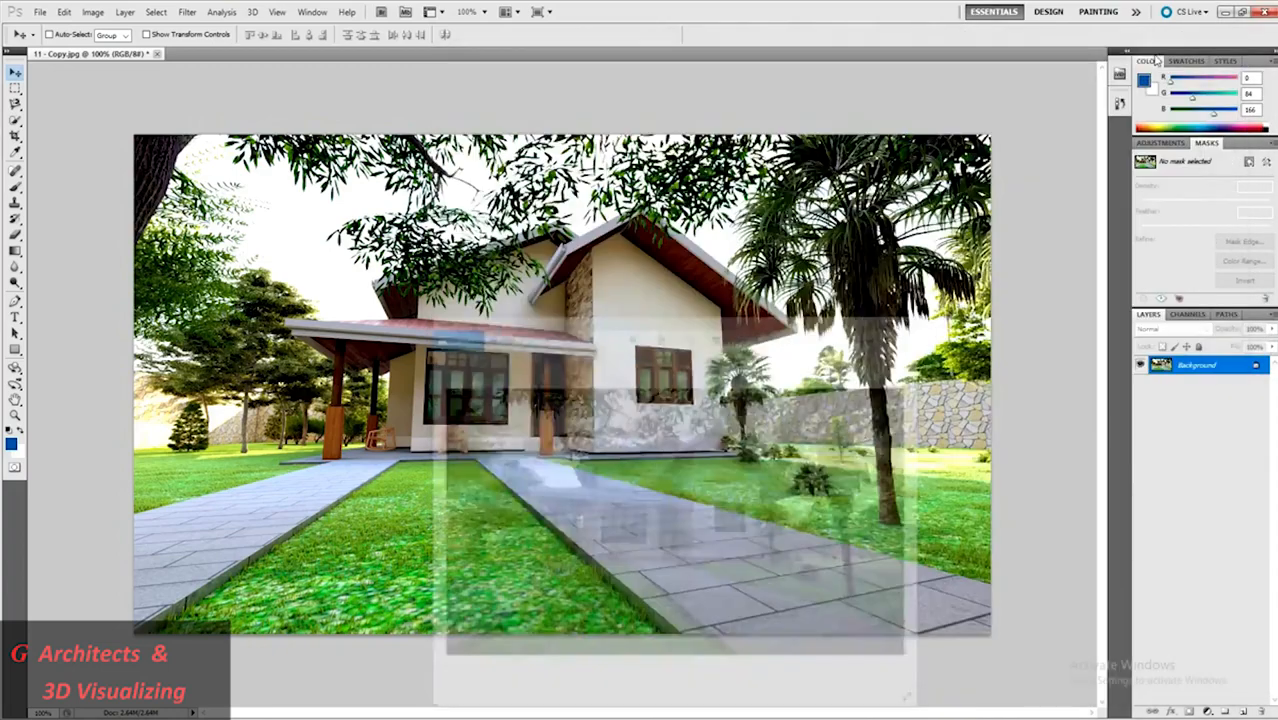
Step: Save the render as JPEG 'final' with quality 12 (Maximum)
{"action": "left_click", "coordinate": [40, 12]}
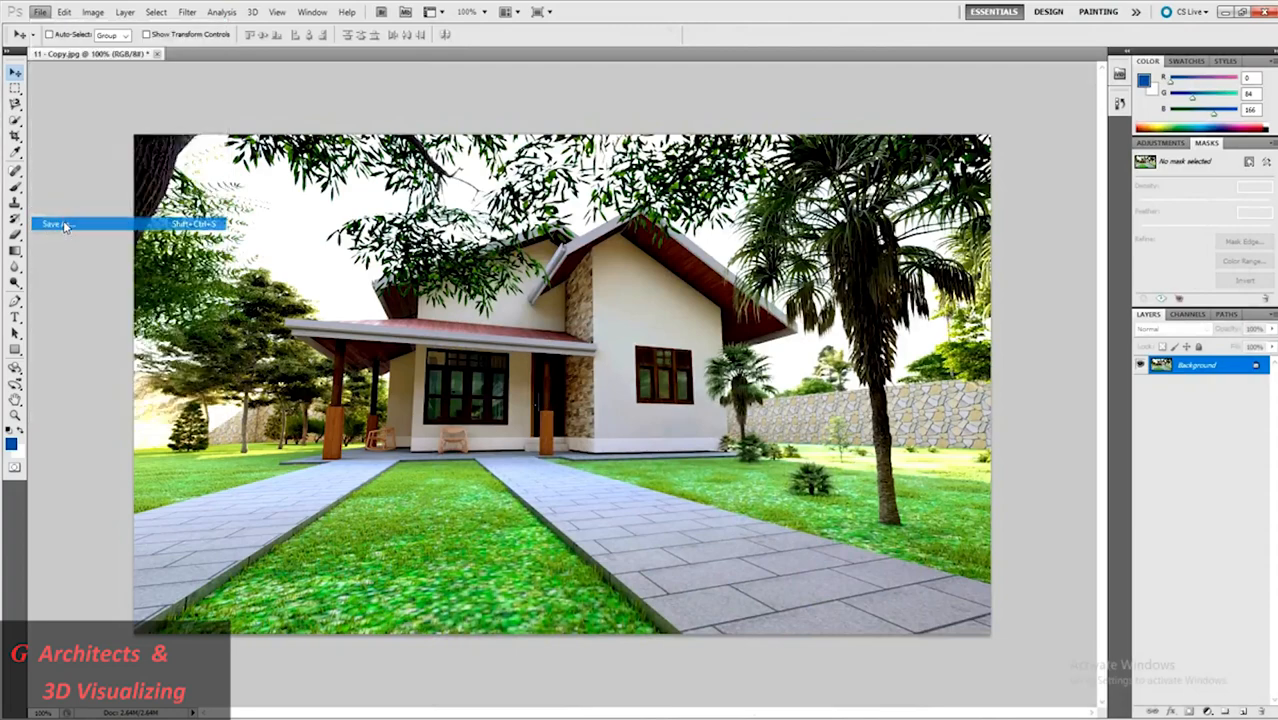
{"action": "left_click", "coordinate": [52, 223]}
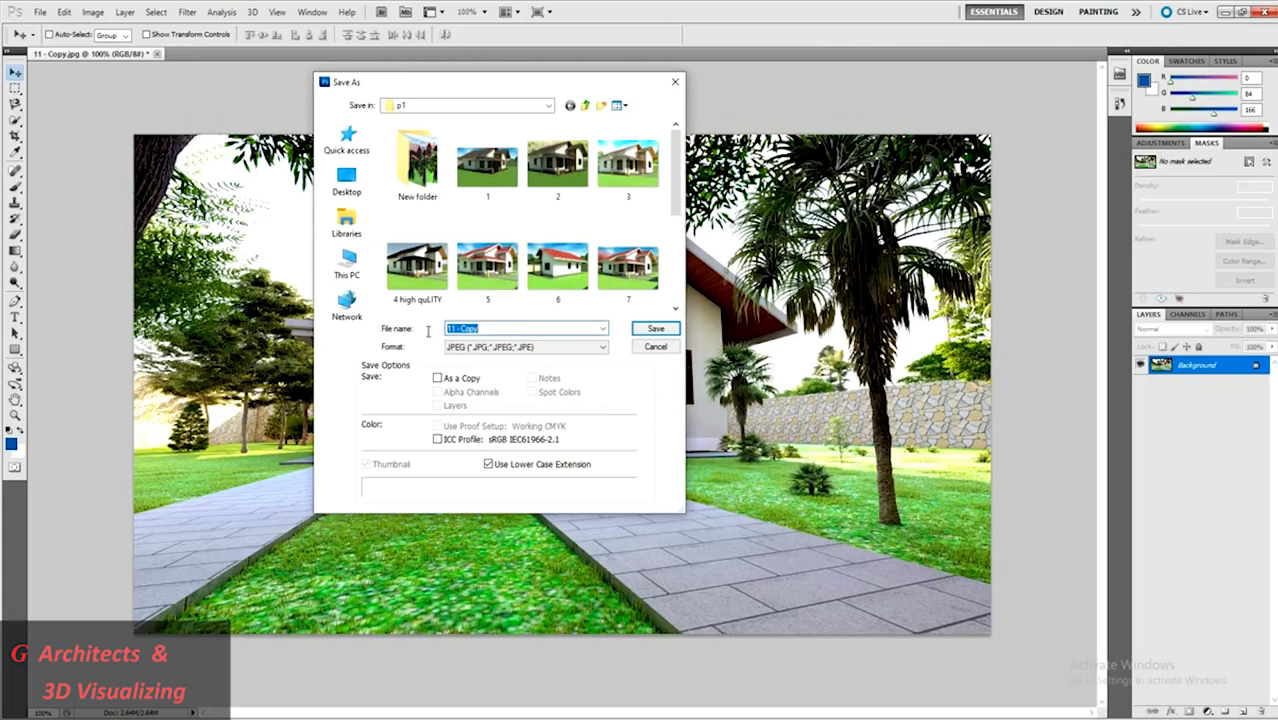
{"action": "type", "text": "final"}
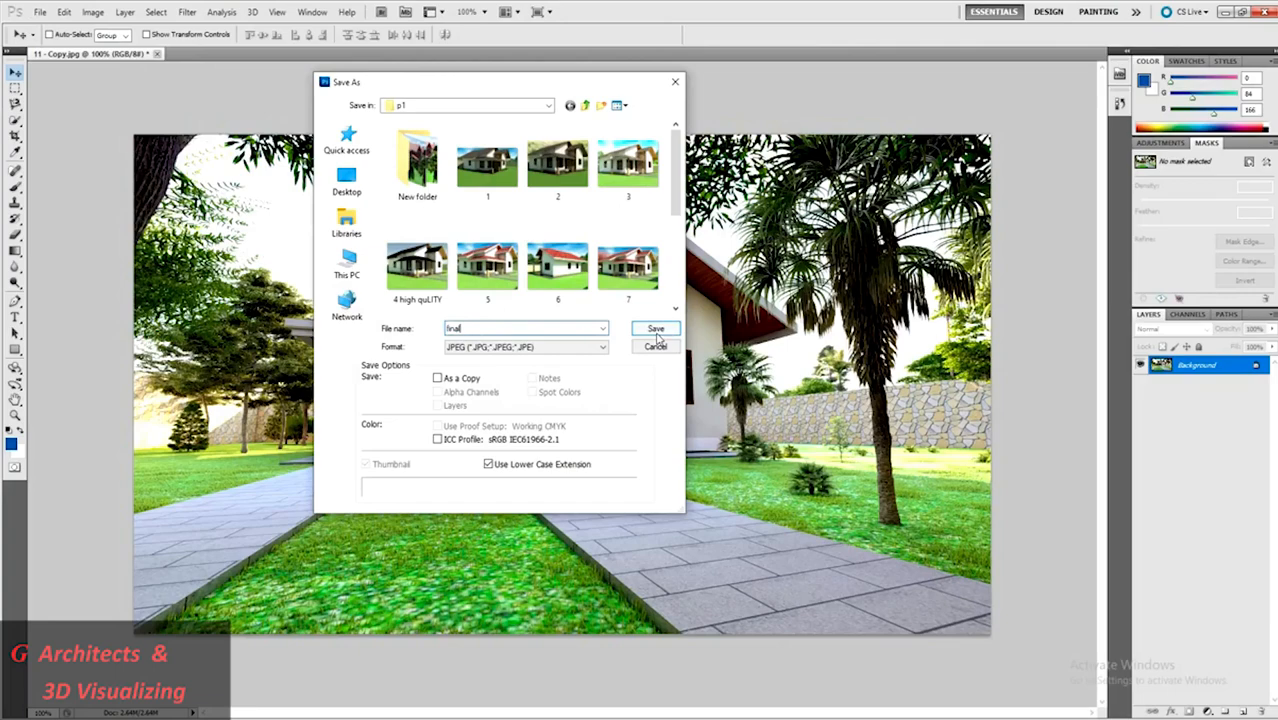
{"action": "left_click", "coordinate": [655, 328]}
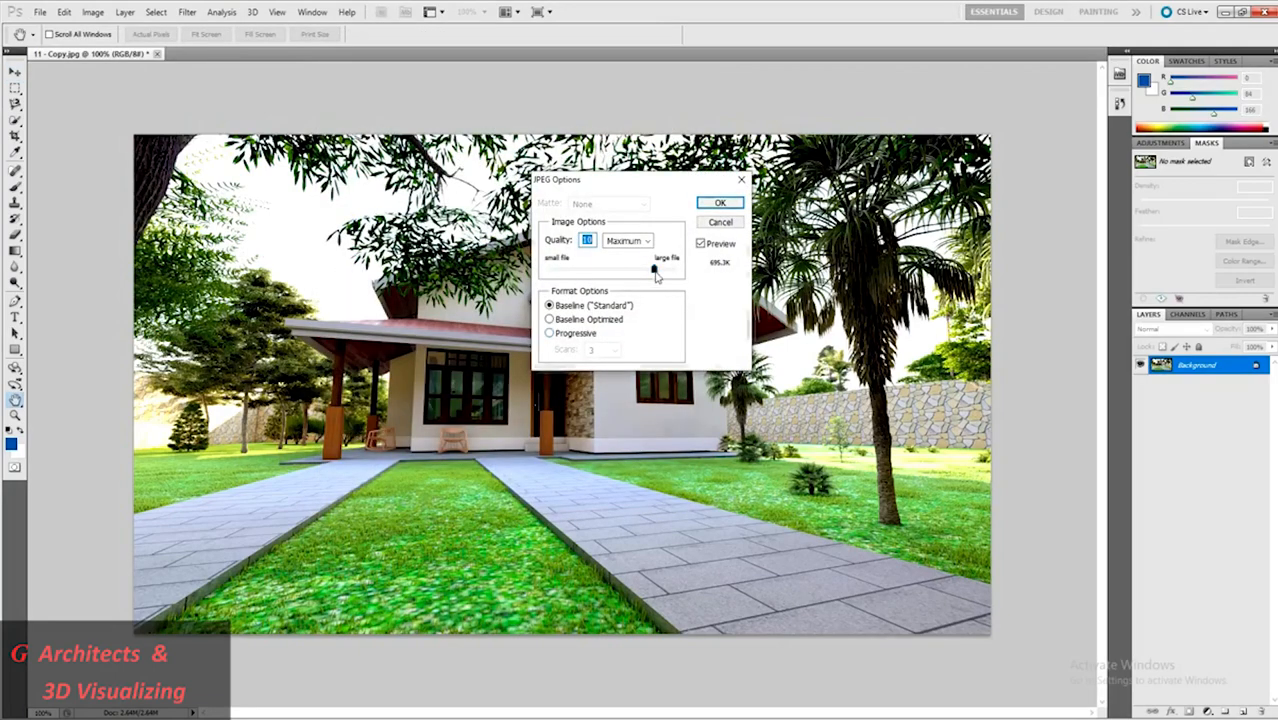
{"action": "left_click_drag", "start_coordinate": [654, 267], "coordinate": [674, 267]}
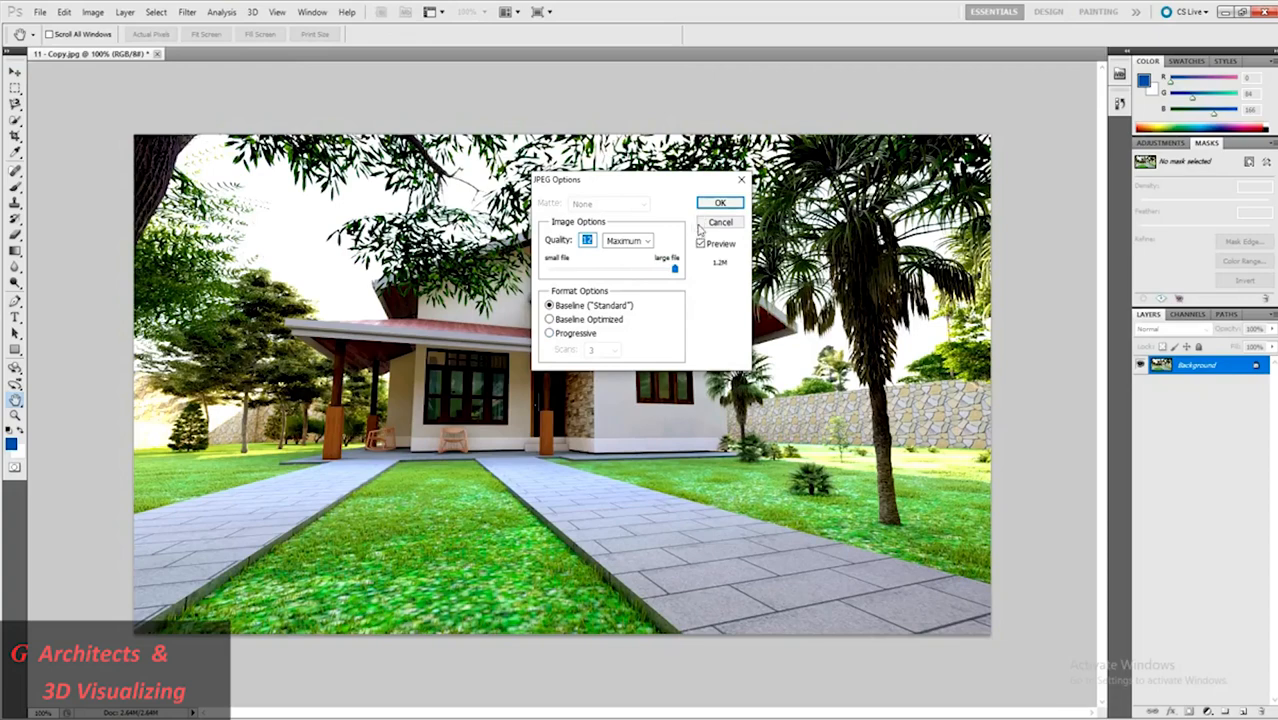
{"action": "left_click", "coordinate": [719, 202]}
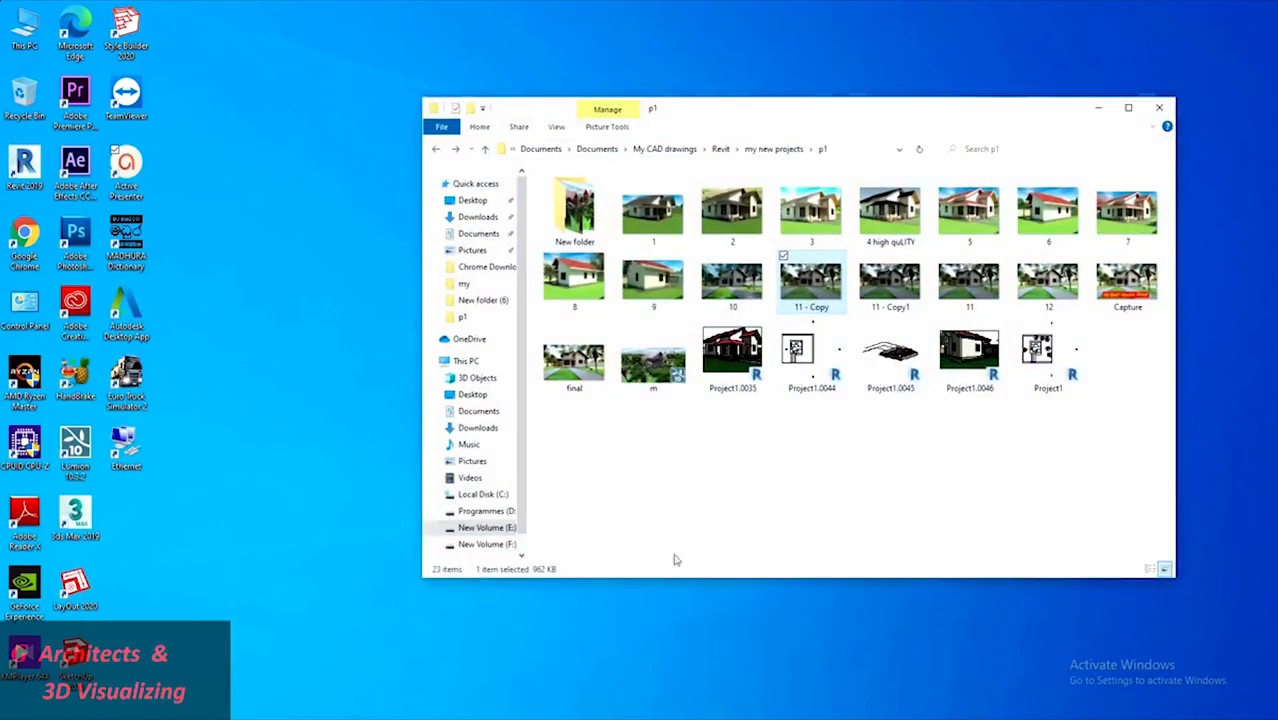
Step: Open final.jpg from the p1 folder in Windows Photos
{"action": "double_click", "coordinate": [573, 355]}
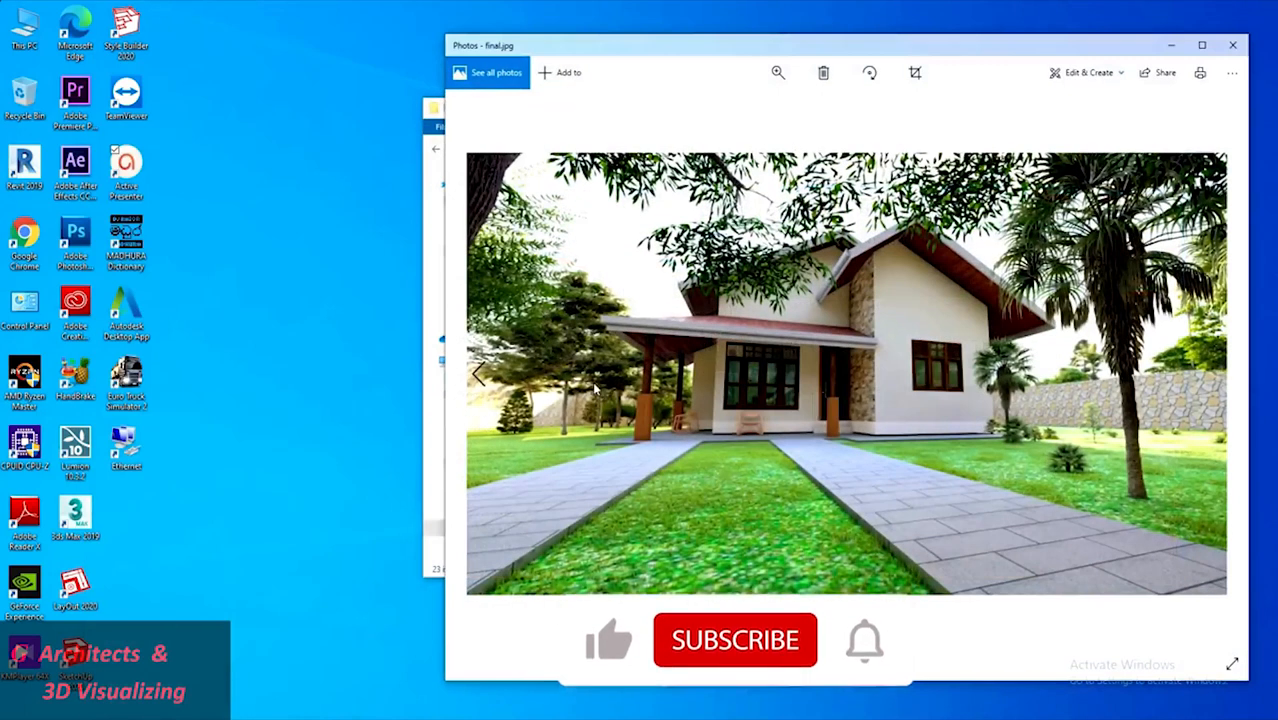